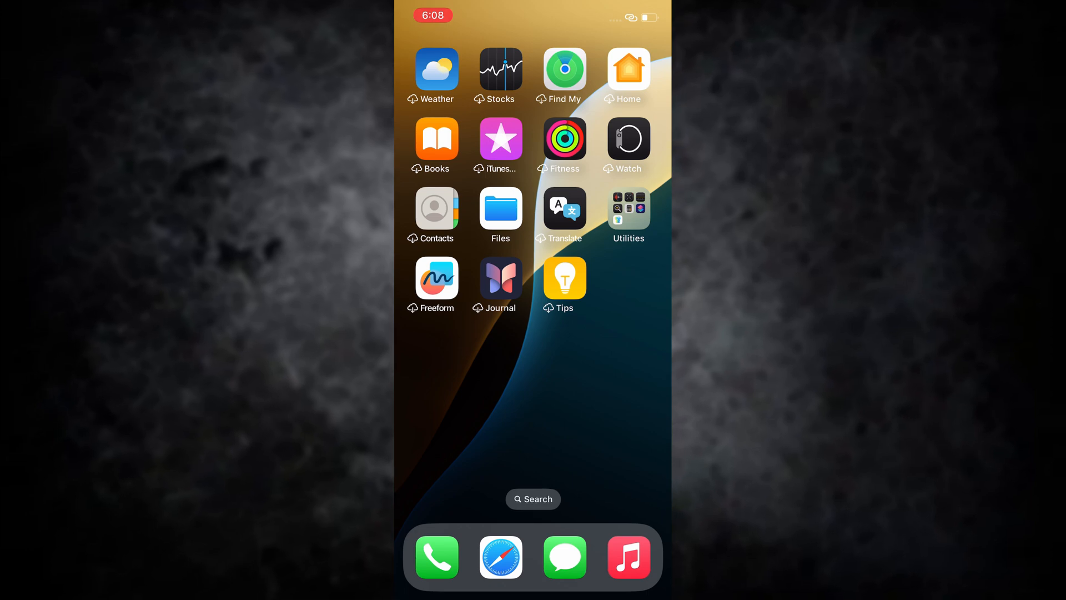
Switch to the first Home Screen page that holds the Settings app.
left_click(500, 557)
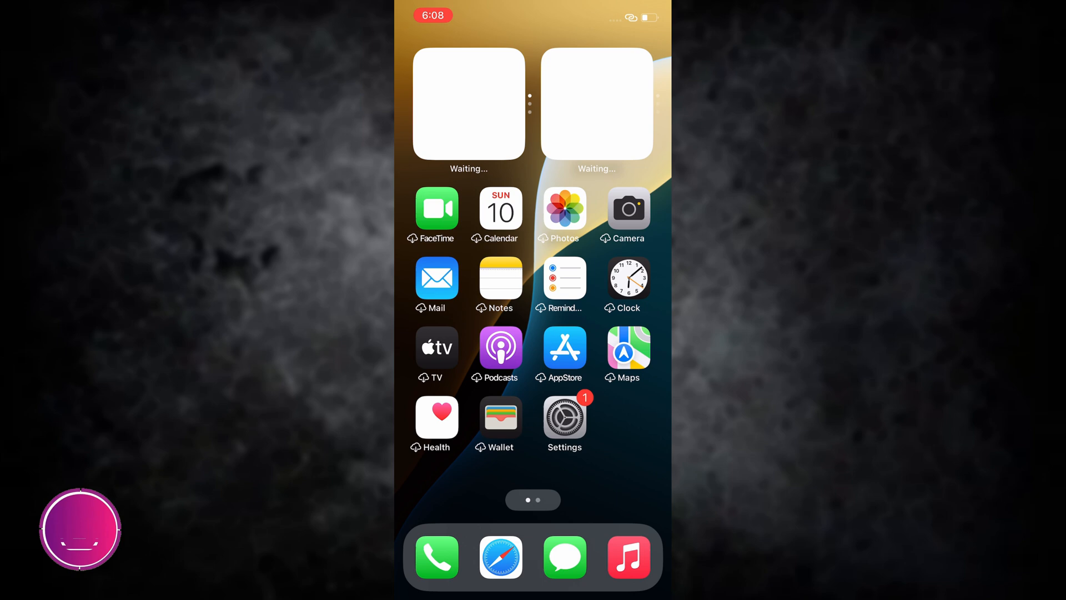
Install the downloaded iOS Wizardry DNS profile from Settings' Profile Downloaded entry.
left_click(564, 416)
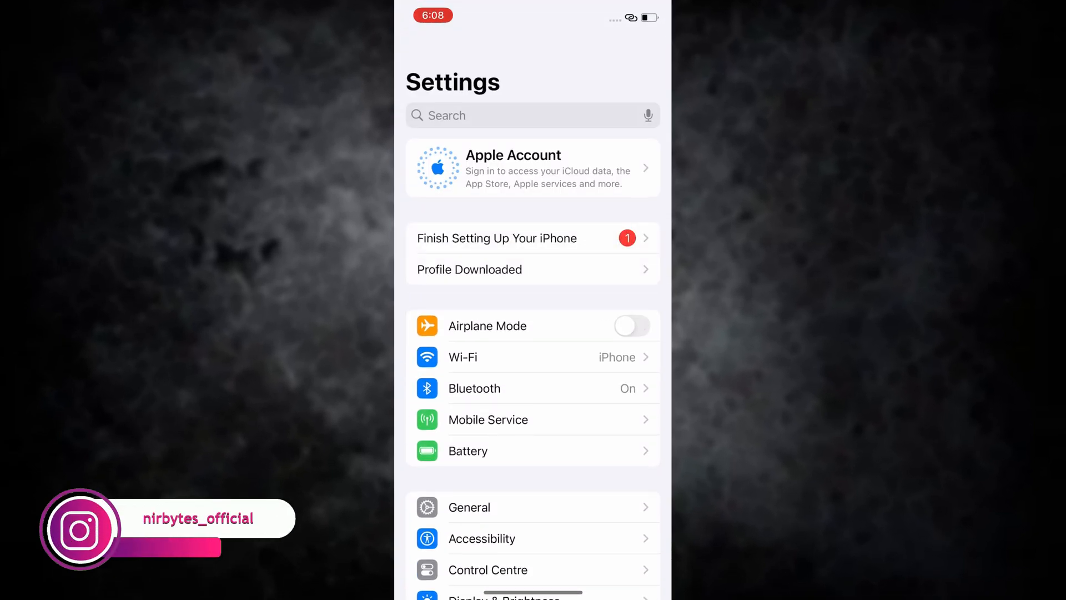
left_click(533, 269)
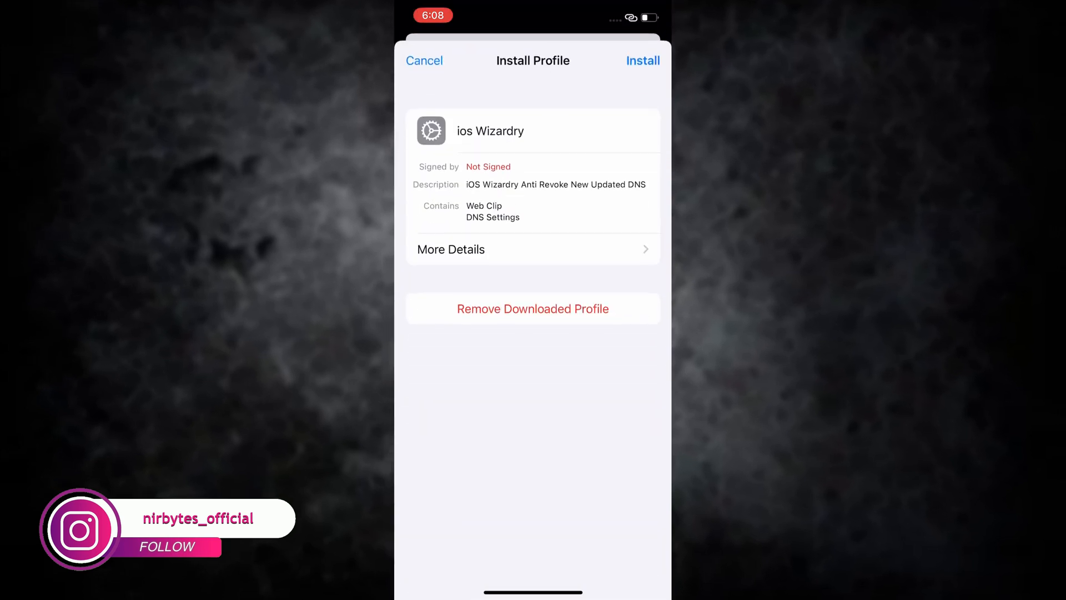
left_click(641, 61)
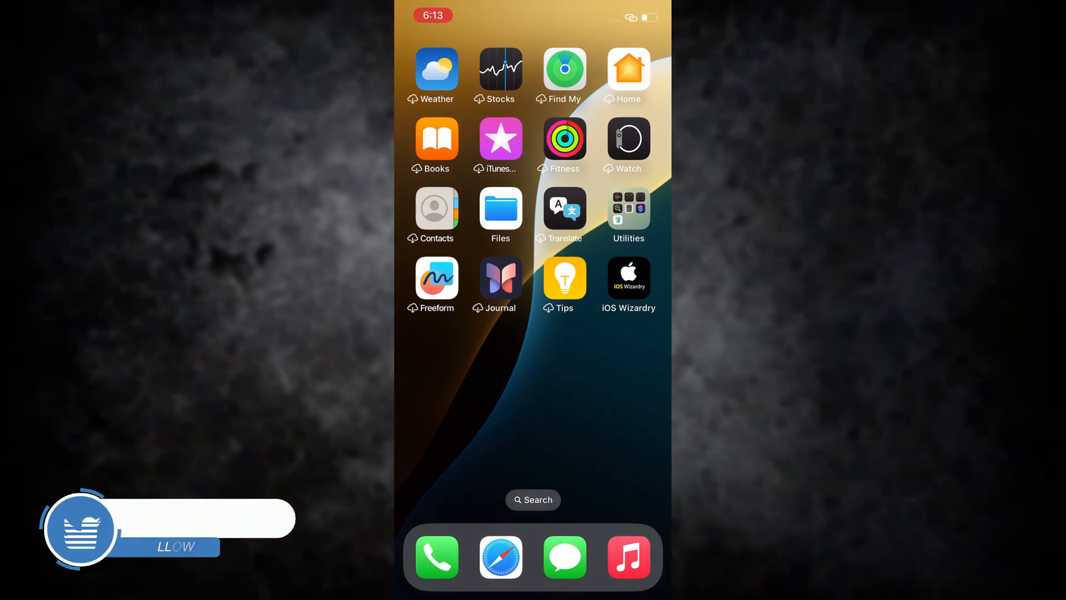
Install ESign from the install link on the iOS Wizardry web page.
left_click(628, 277)
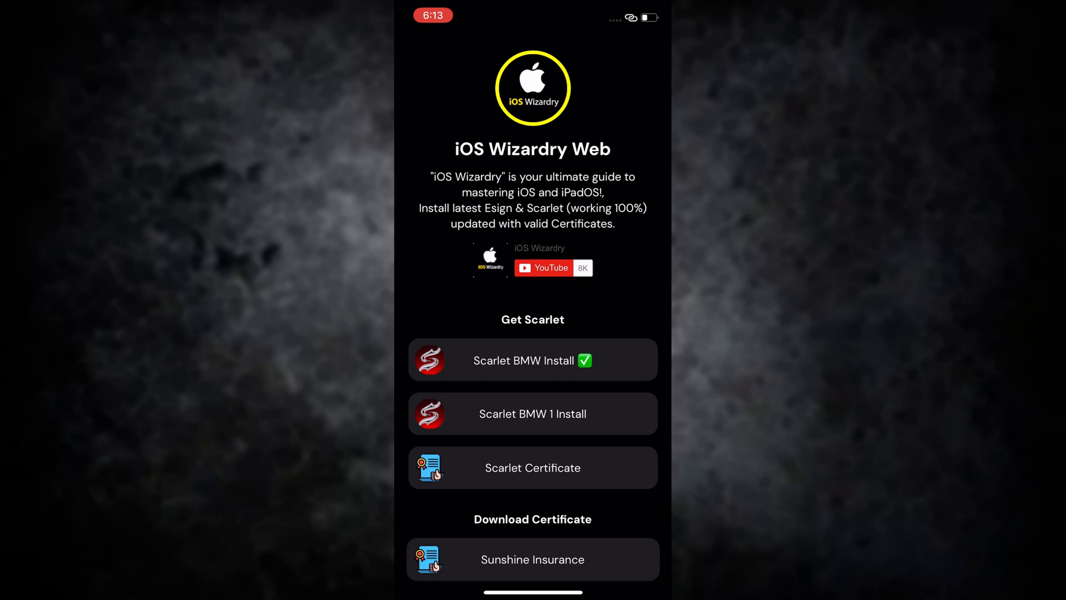
scroll("down", 3)
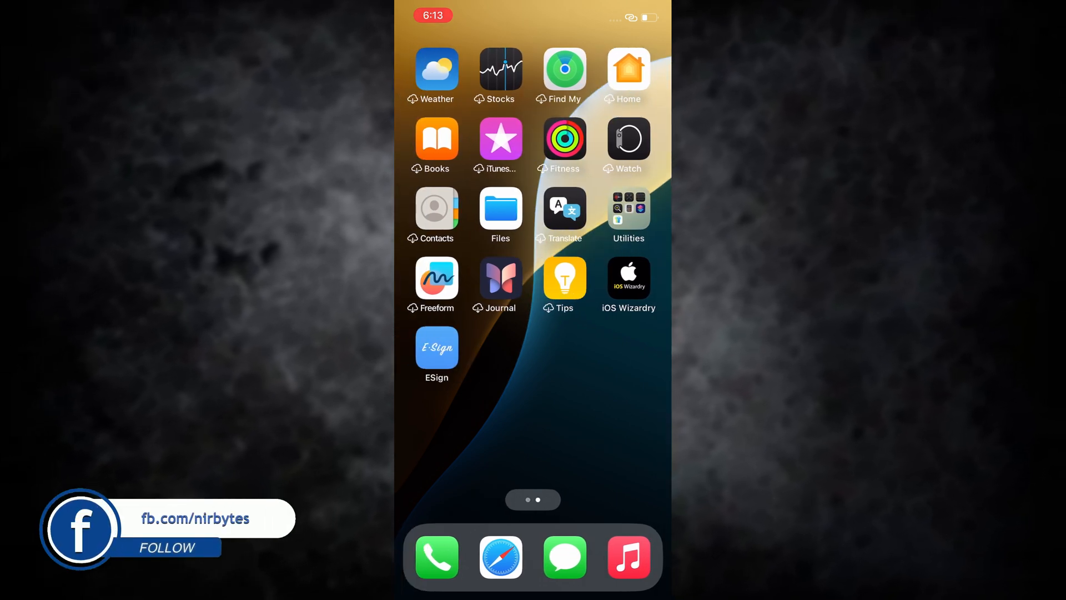
Launch ESign and cancel the Untrusted Enterprise Developer alert.
left_click(437, 347)
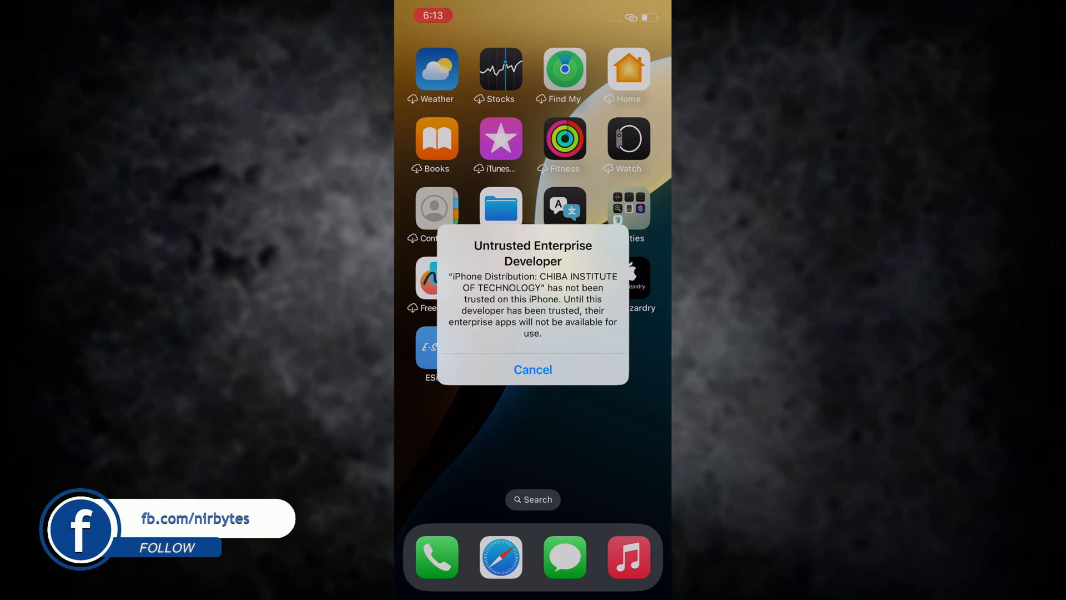
left_click(533, 369)
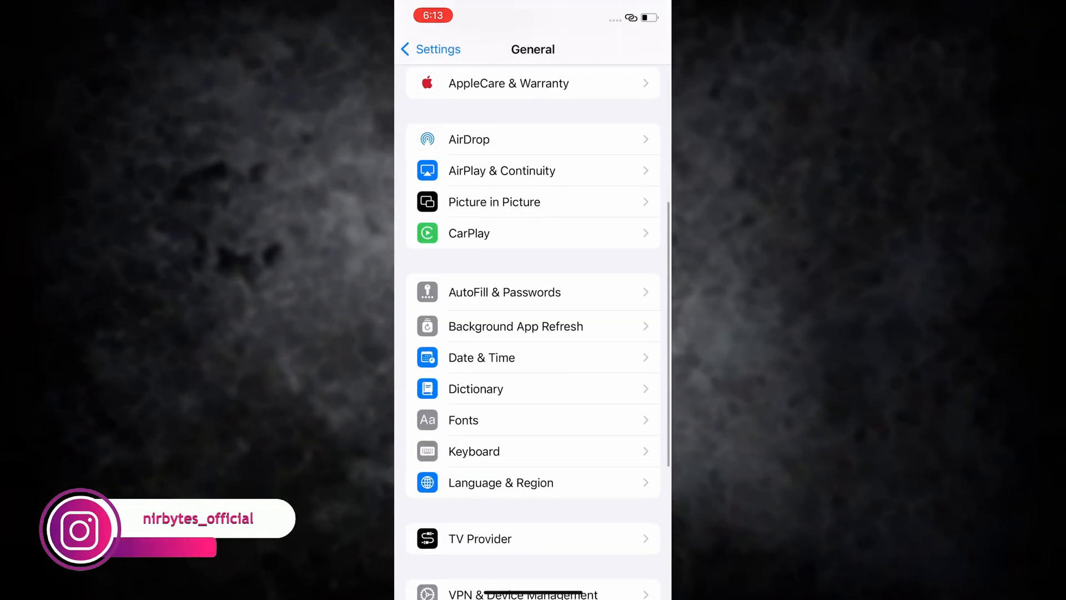
Trust CHIBA INSTITUTE OF TECHNOLOGY under VPN & Device Management with Allow & Restart.
left_click(522, 591)
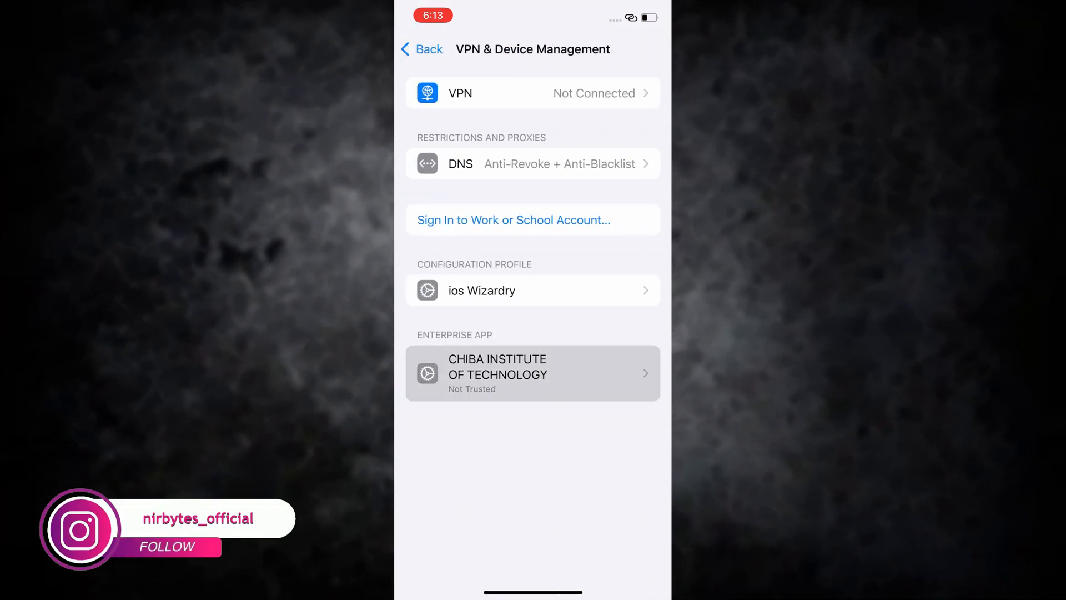
left_click(533, 373)
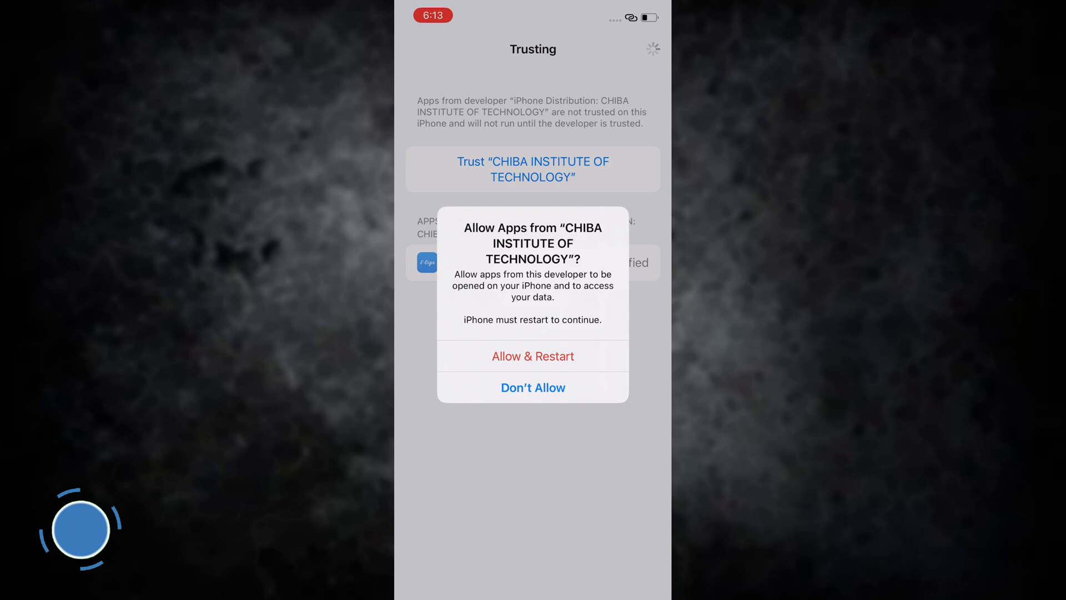
left_click(532, 355)
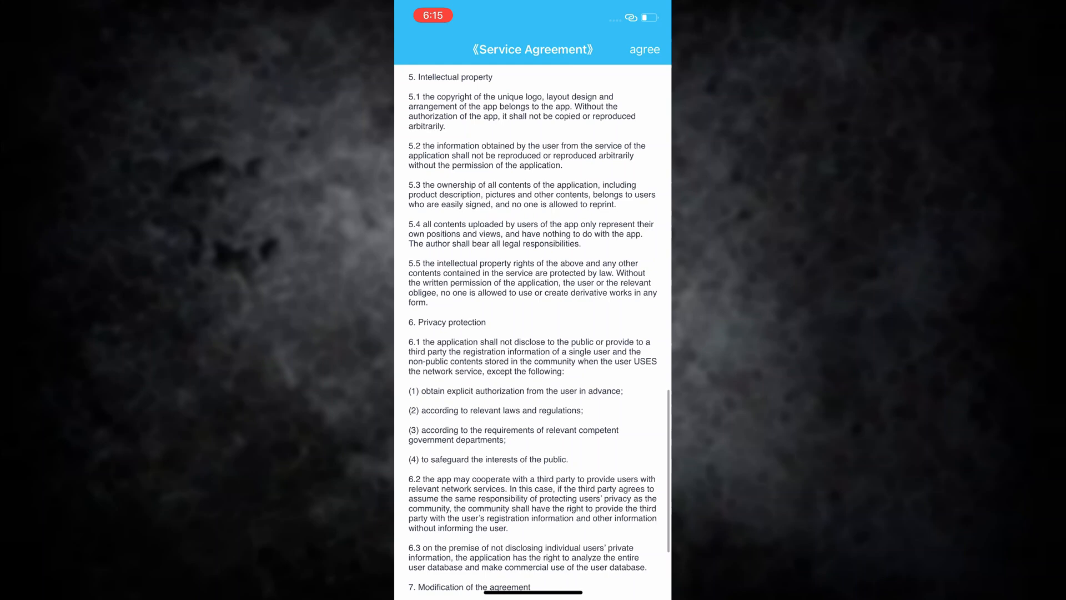
Agree to ESign's terms, then browse its AppStore, Apps and Settings sections.
left_click(642, 49)
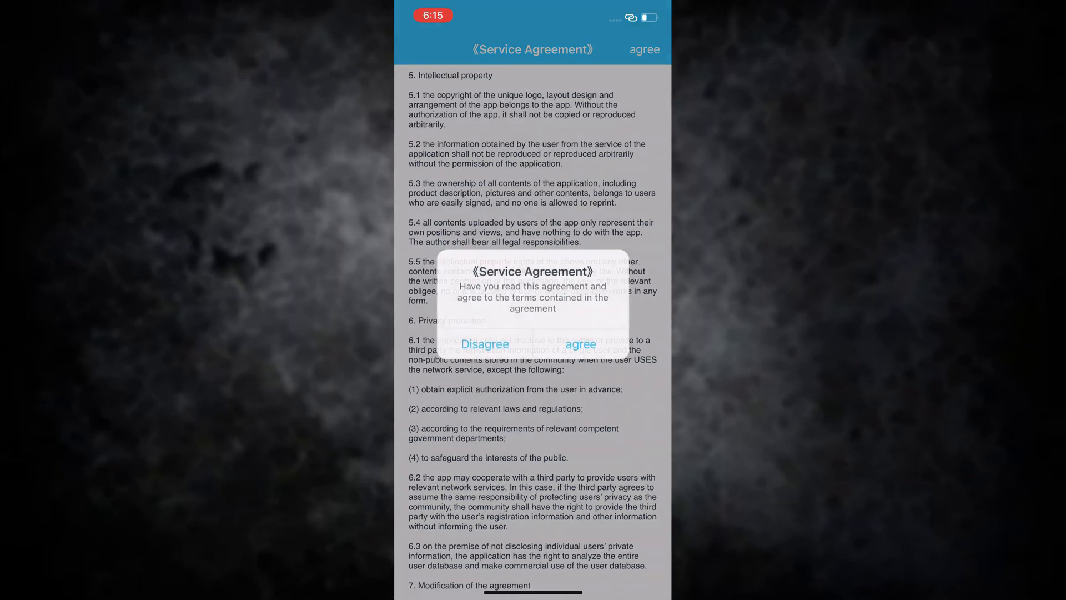
left_click(579, 344)
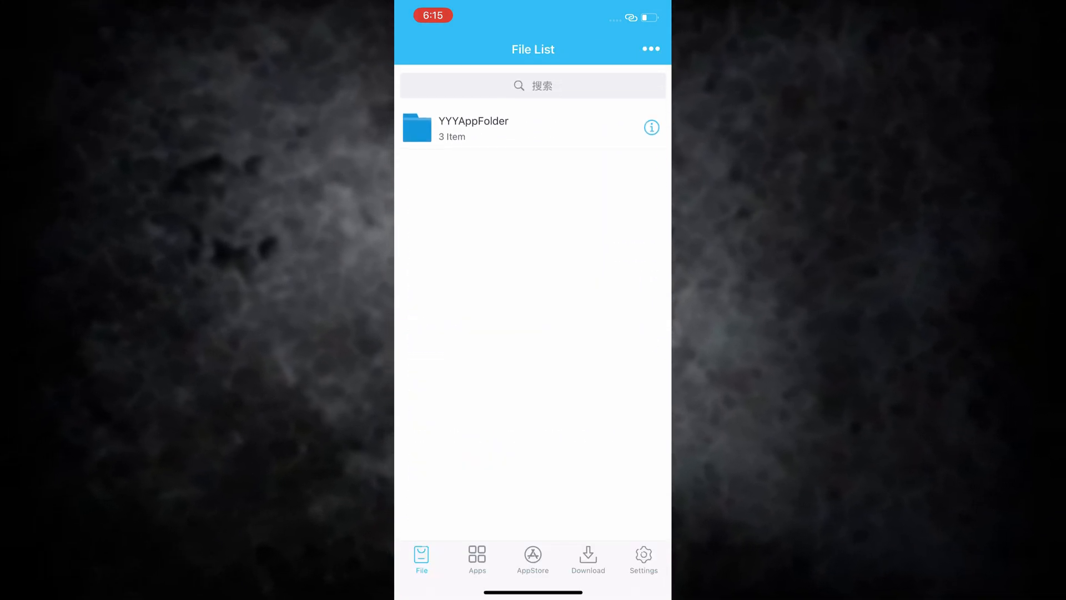
left_click(533, 558)
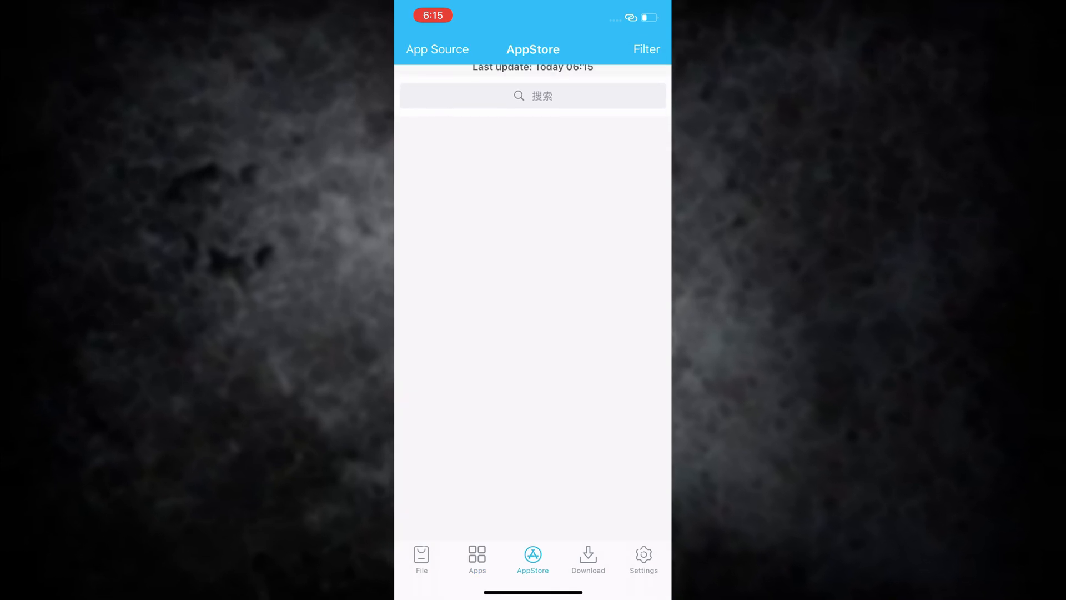
left_click(421, 559)
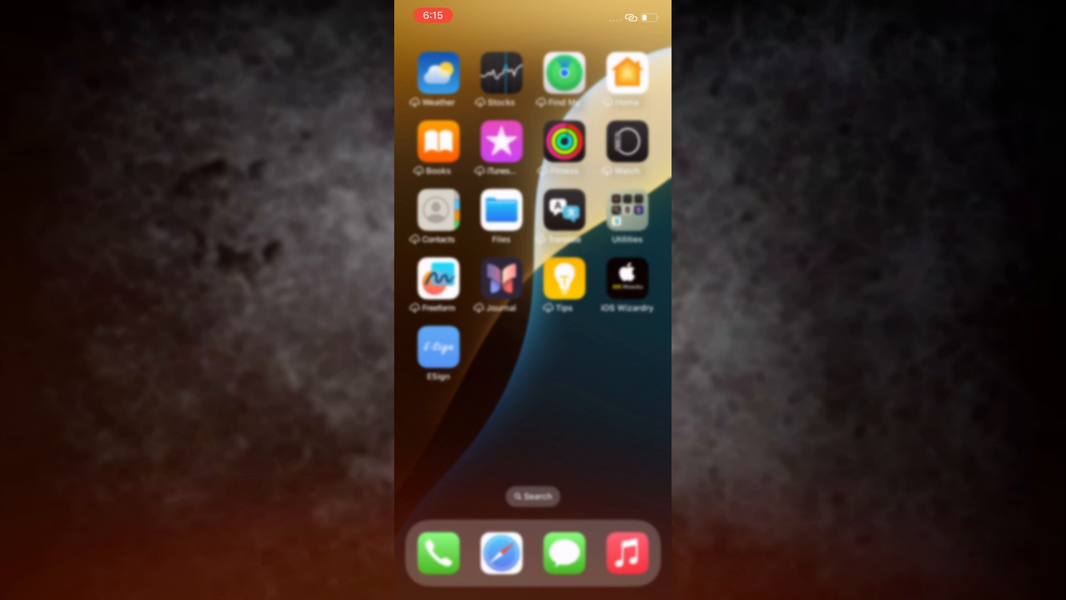
left_click(438, 345)
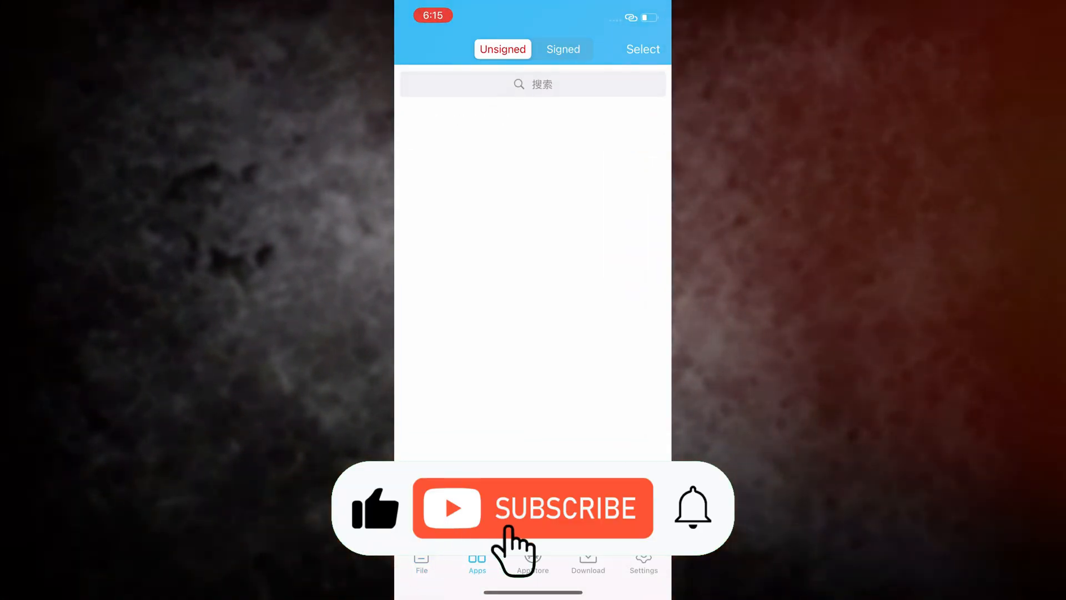
left_click(642, 563)
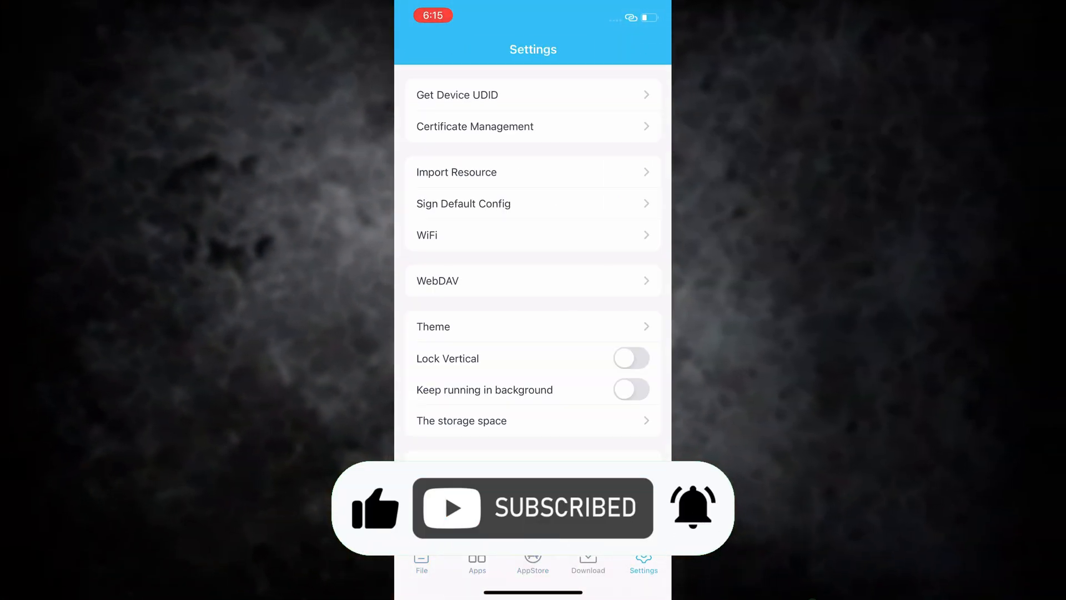